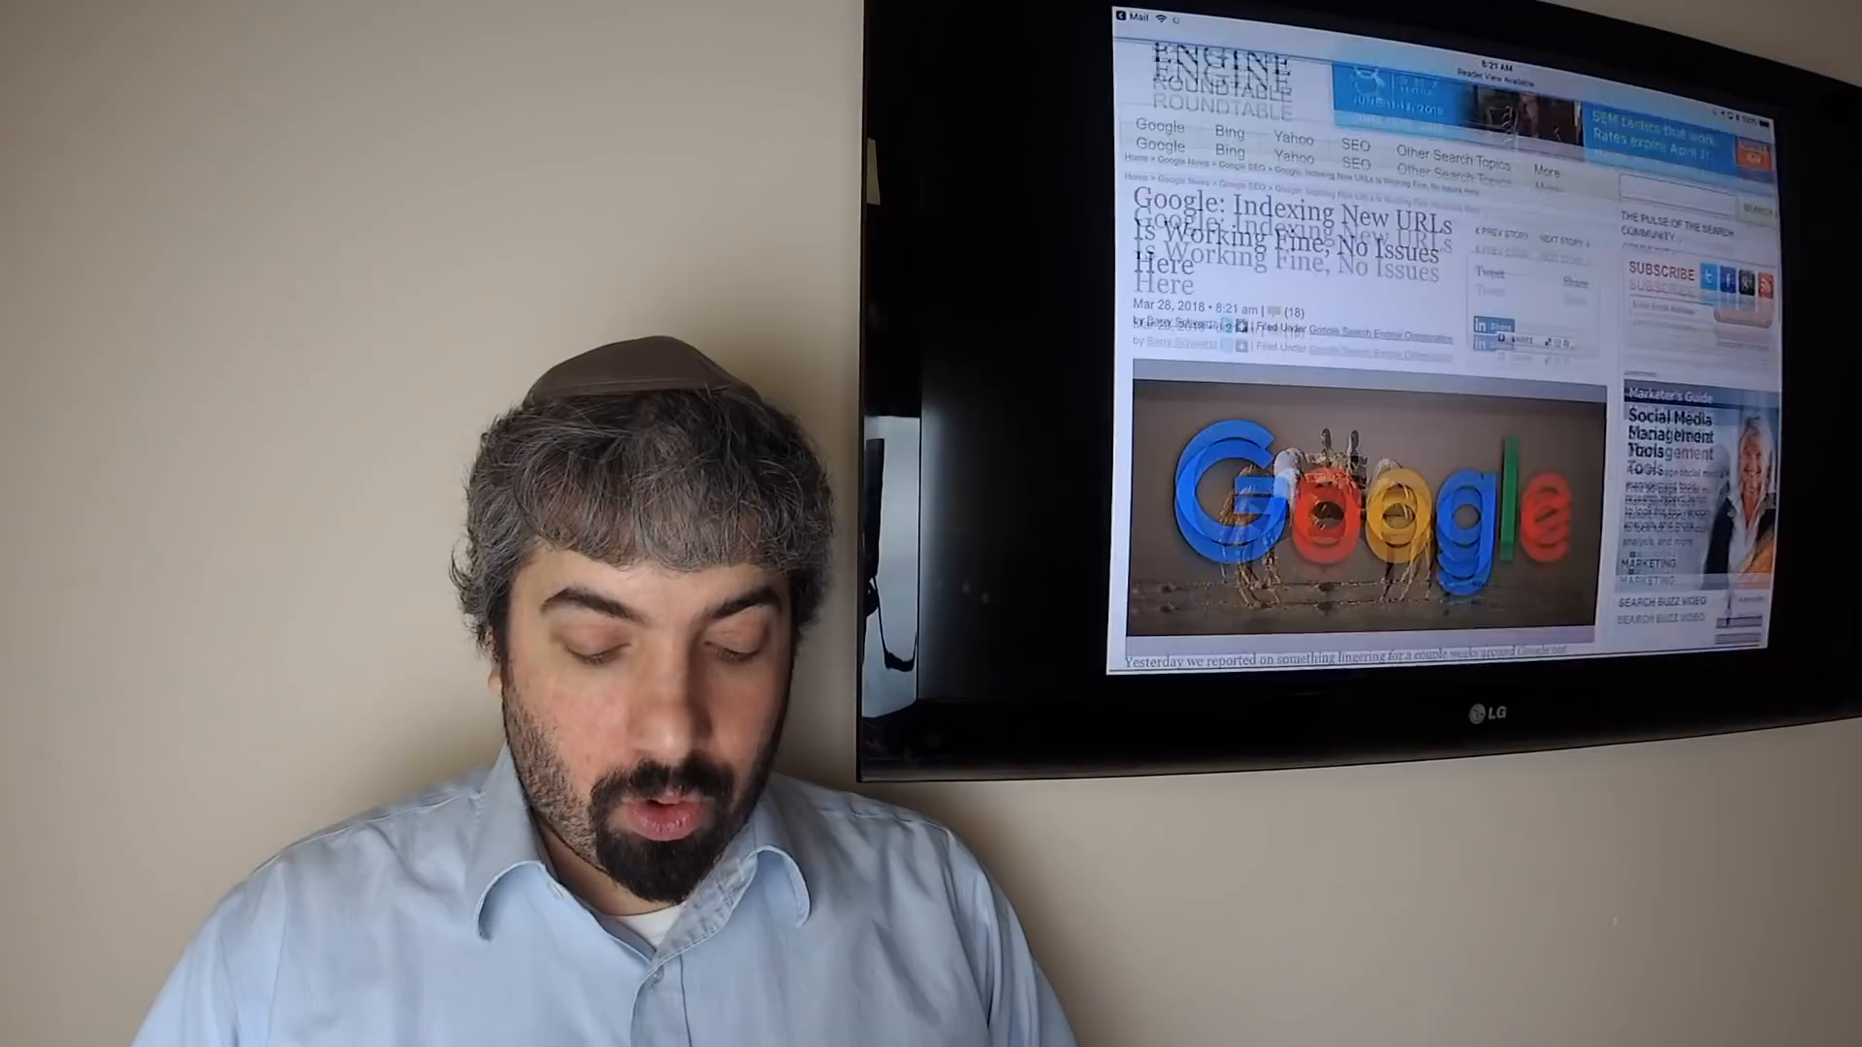
Scroll down to the 'No Reset Button For A Penalized Site' story and its quoted answer
{"action": "scroll", "scroll_direction": "down", "scroll_amount": 3}
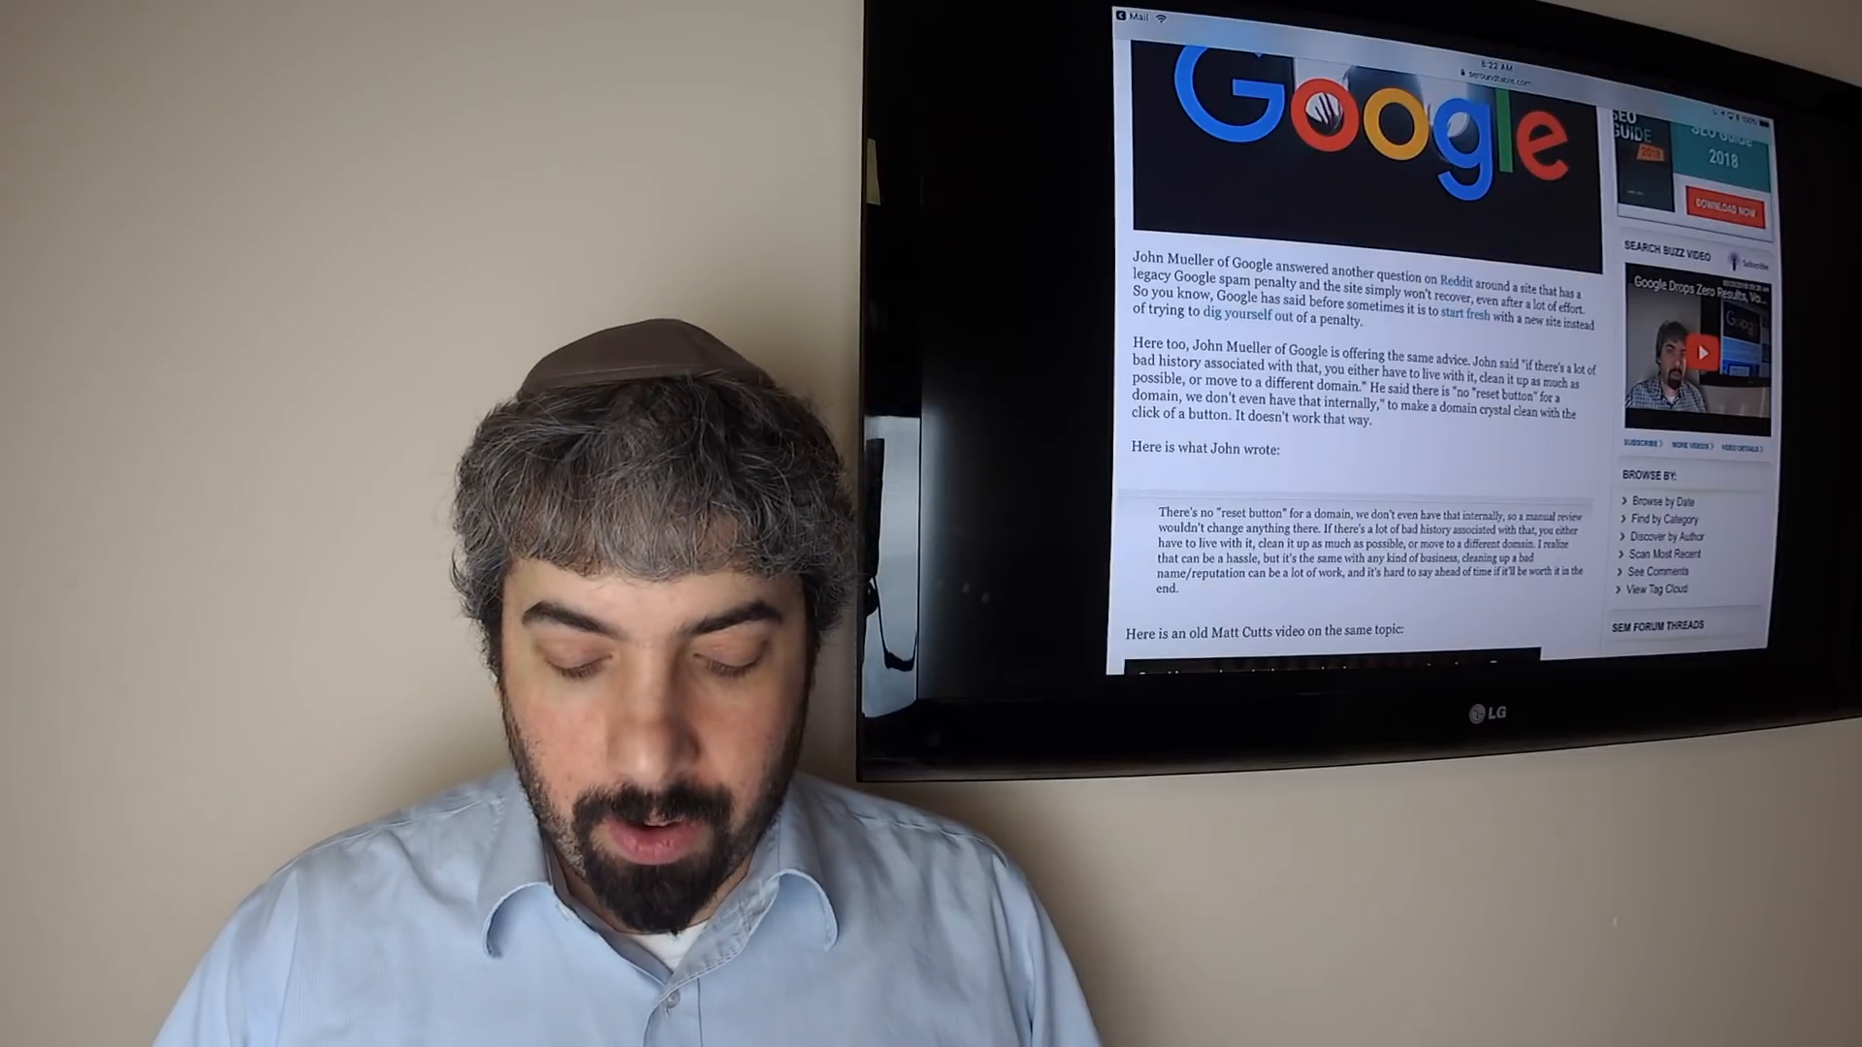
Scroll to the 'Bing Adds More Intelligent Search Features' post with the Tundra Biome Facts screenshot
{"action": "scroll", "scroll_direction": "down", "scroll_amount": 3}
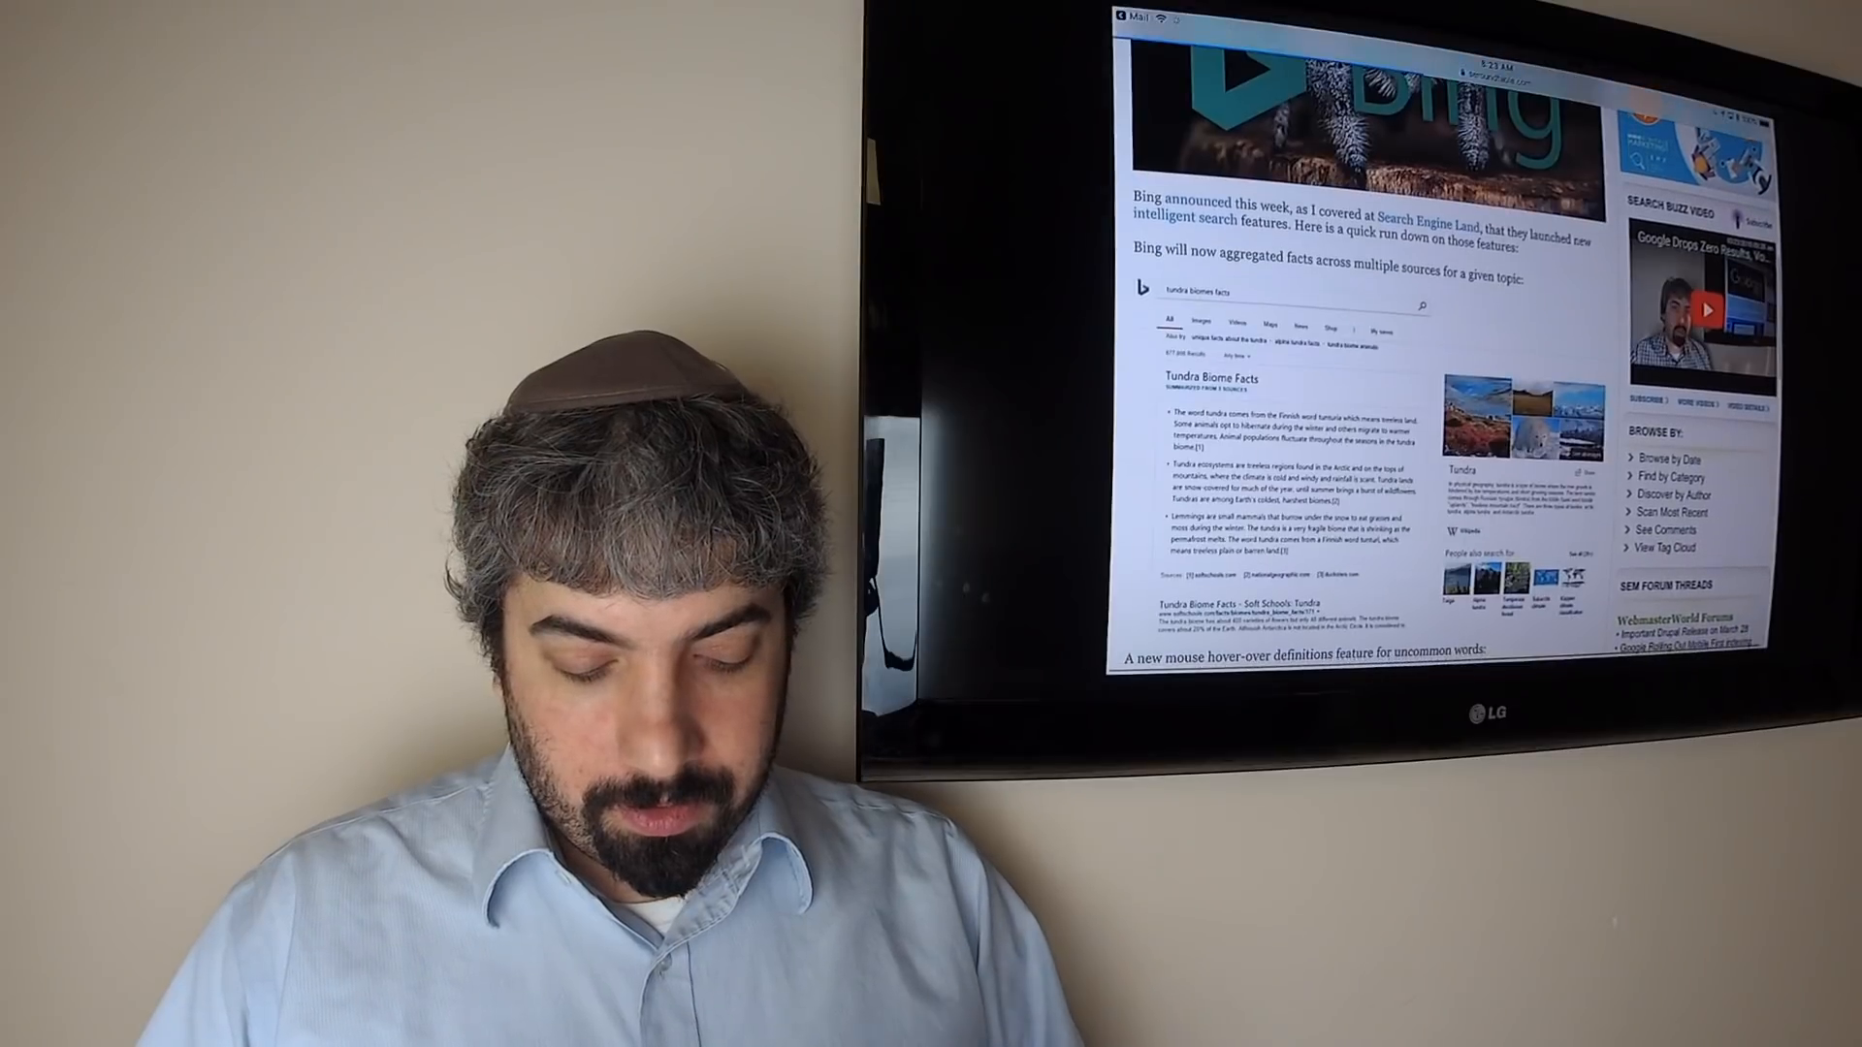
Scroll past Bing's hover-over definitions to the Google lyrics in-line translation post and Anitta's tweet
{"action": "scroll", "scroll_direction": "down", "scroll_amount": 3}
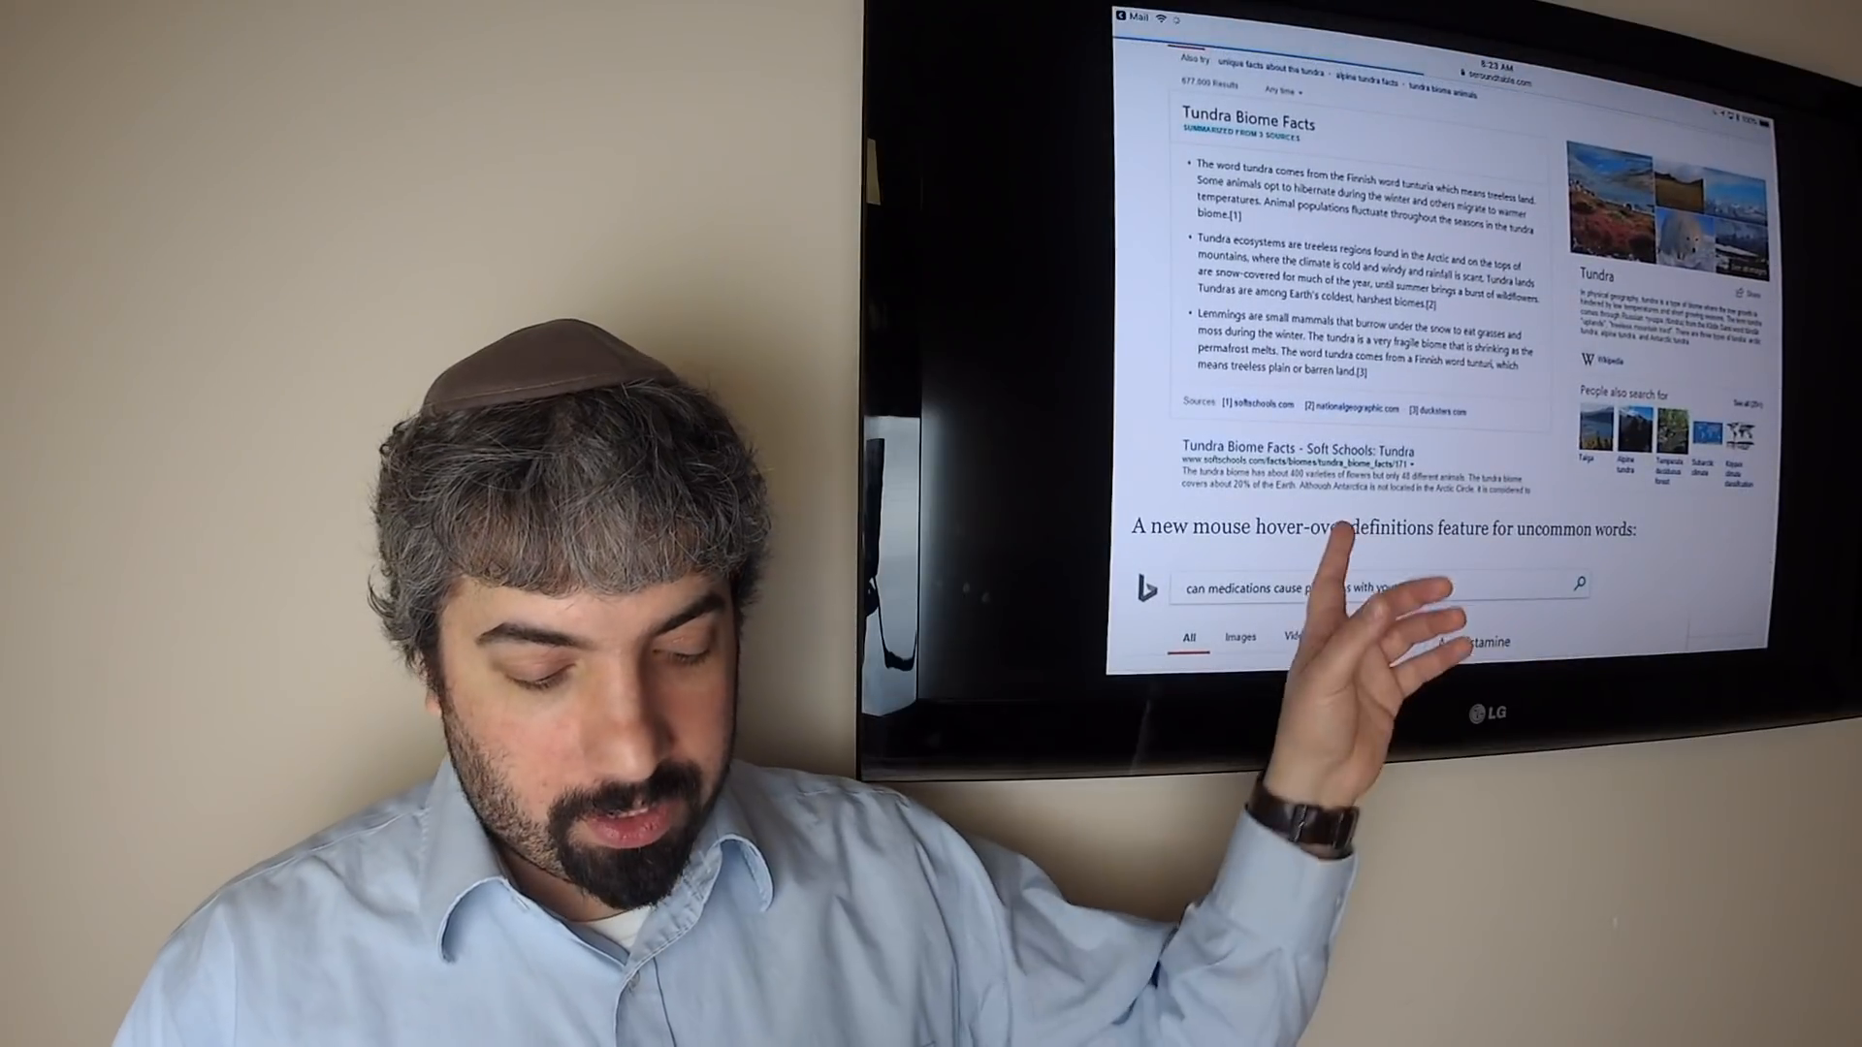
{"action": "scroll", "scroll_direction": "down", "scroll_amount": 3}
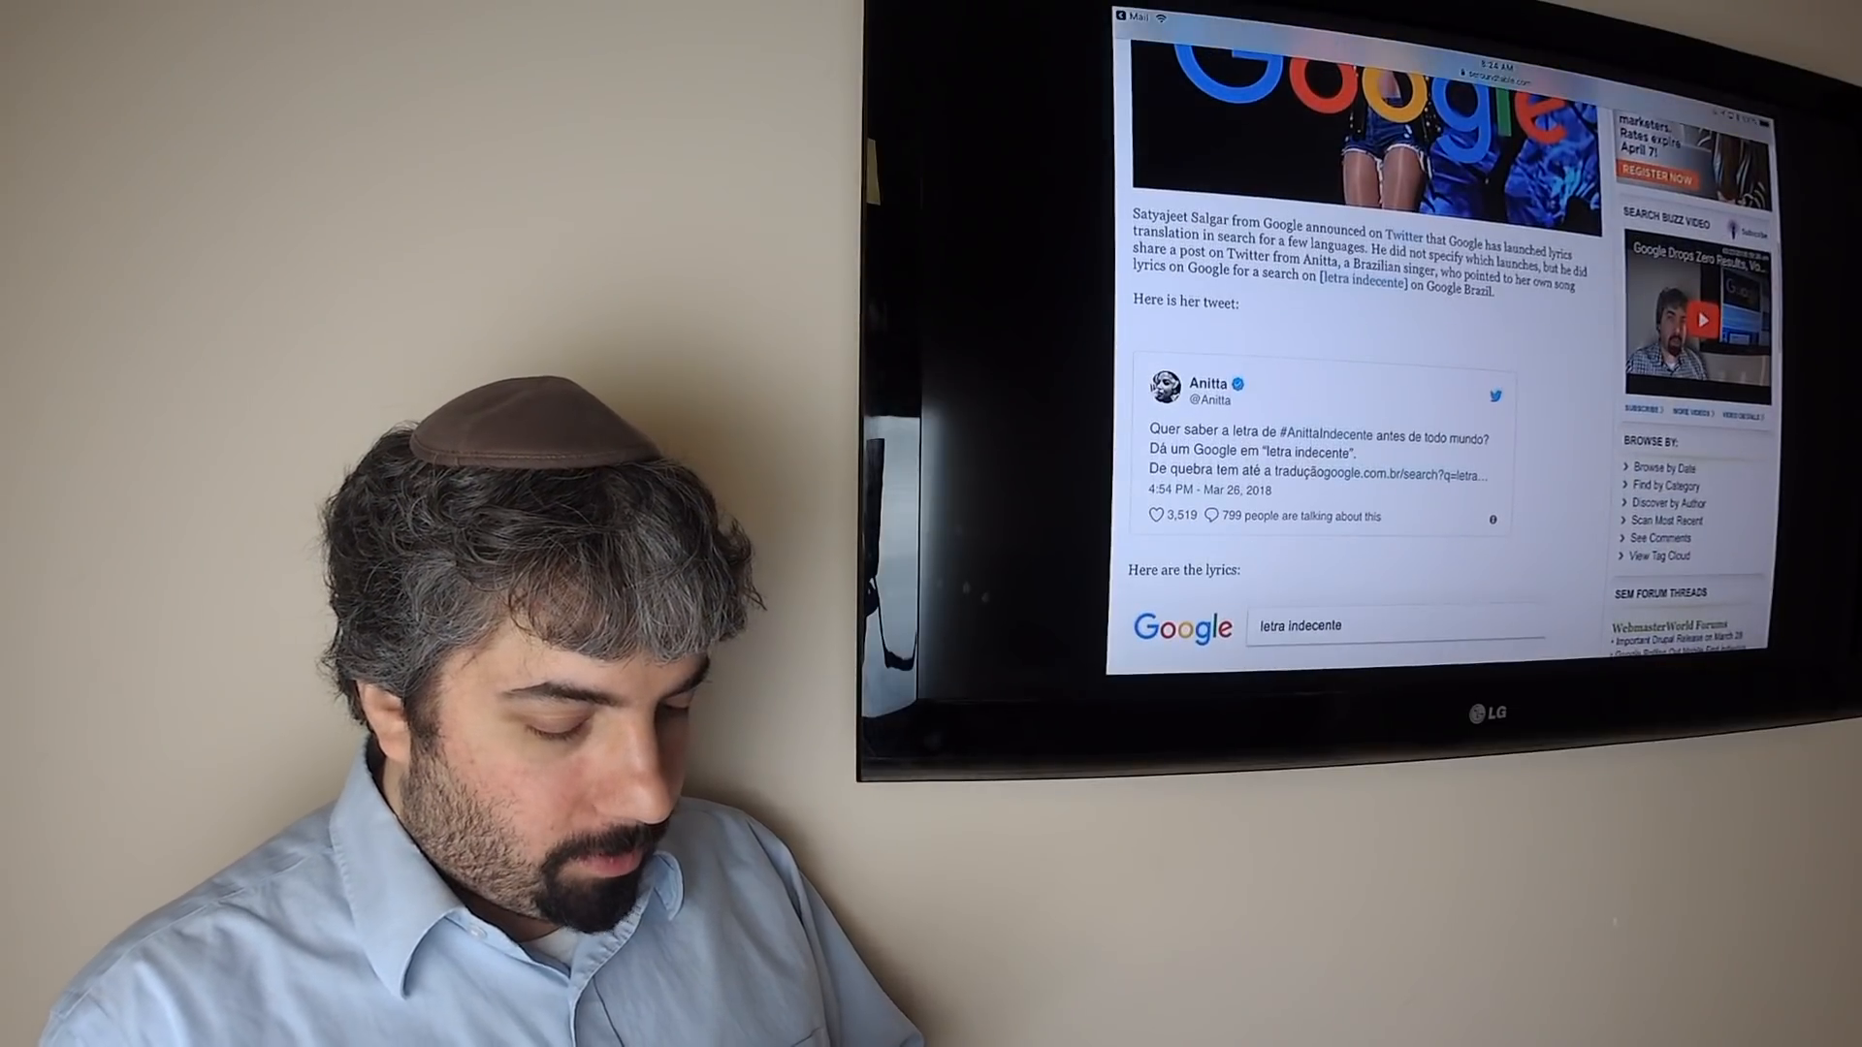
Scroll to the expandable sitelinks post showing H&M's Ladies and Sale dropdowns
{"action": "scroll", "scroll_direction": "down", "scroll_amount": 3}
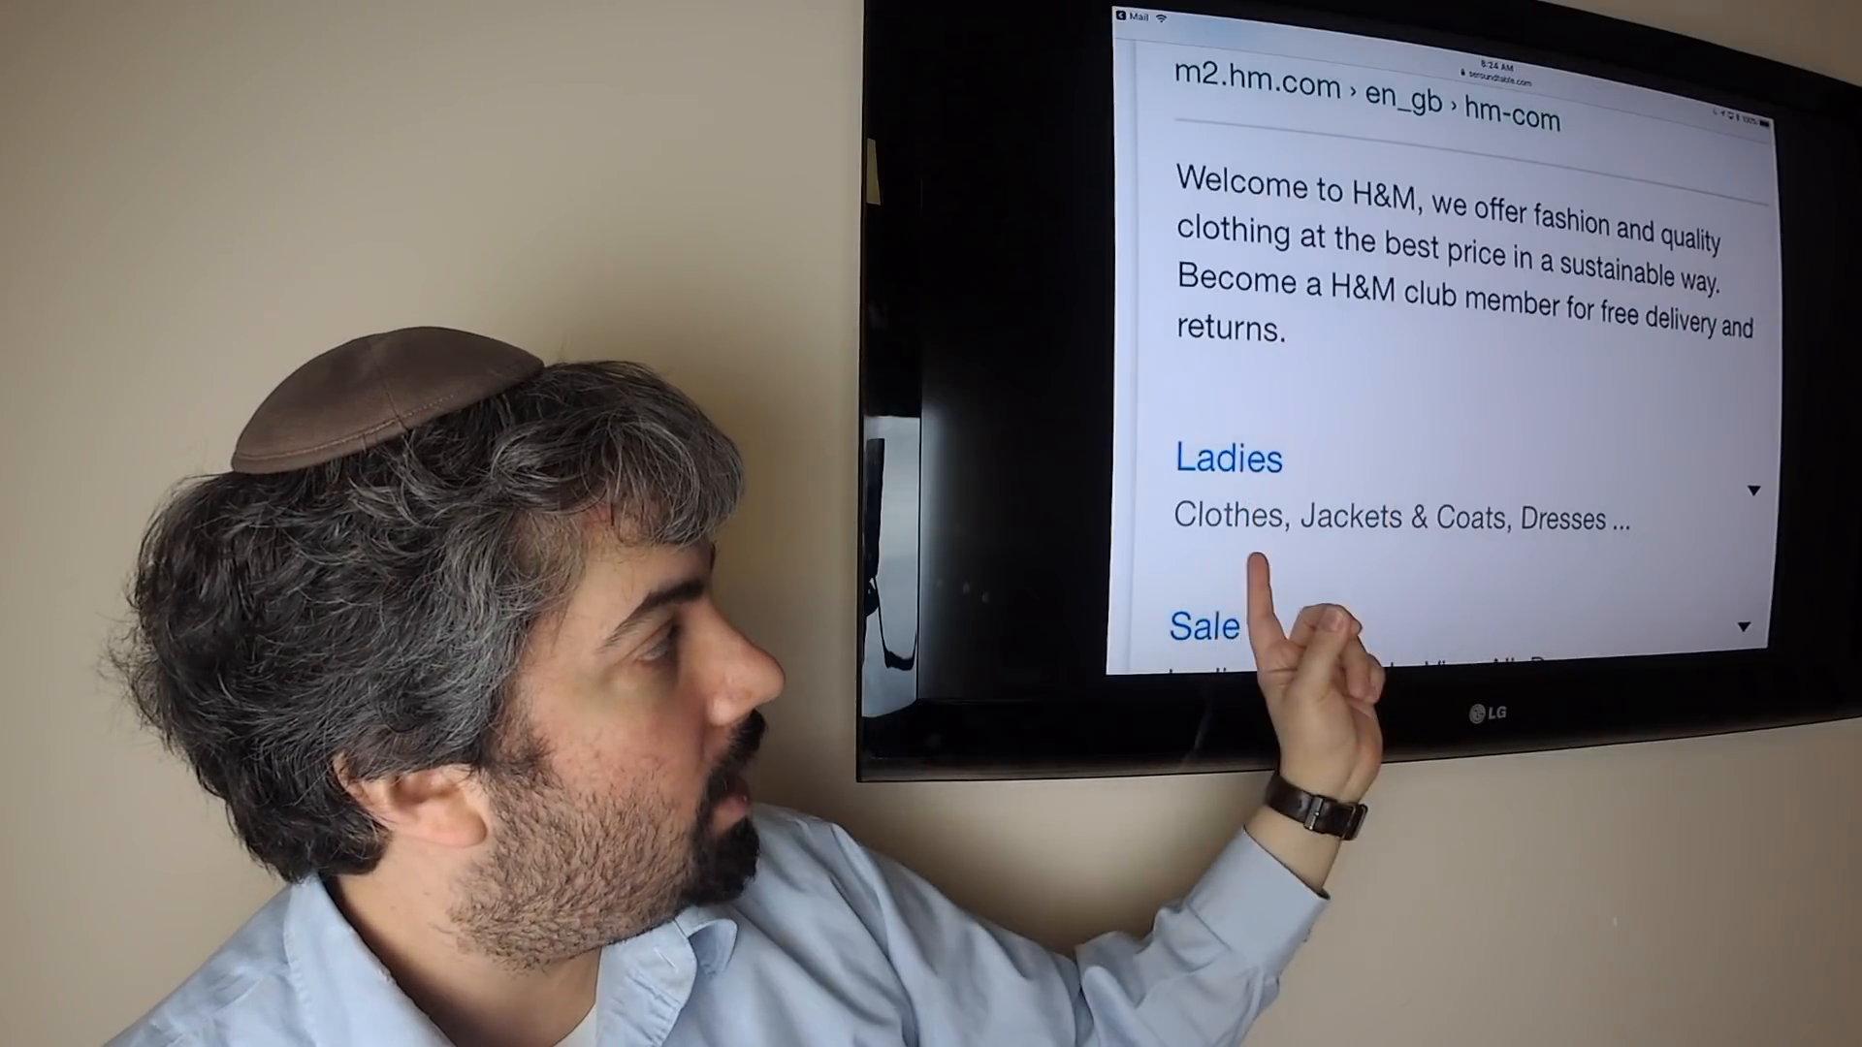
Scroll through top stories summaries to the 'Google Partner Search, Insights & Leads Going Away' article
{"action": "scroll", "scroll_direction": "down", "scroll_amount": 3}
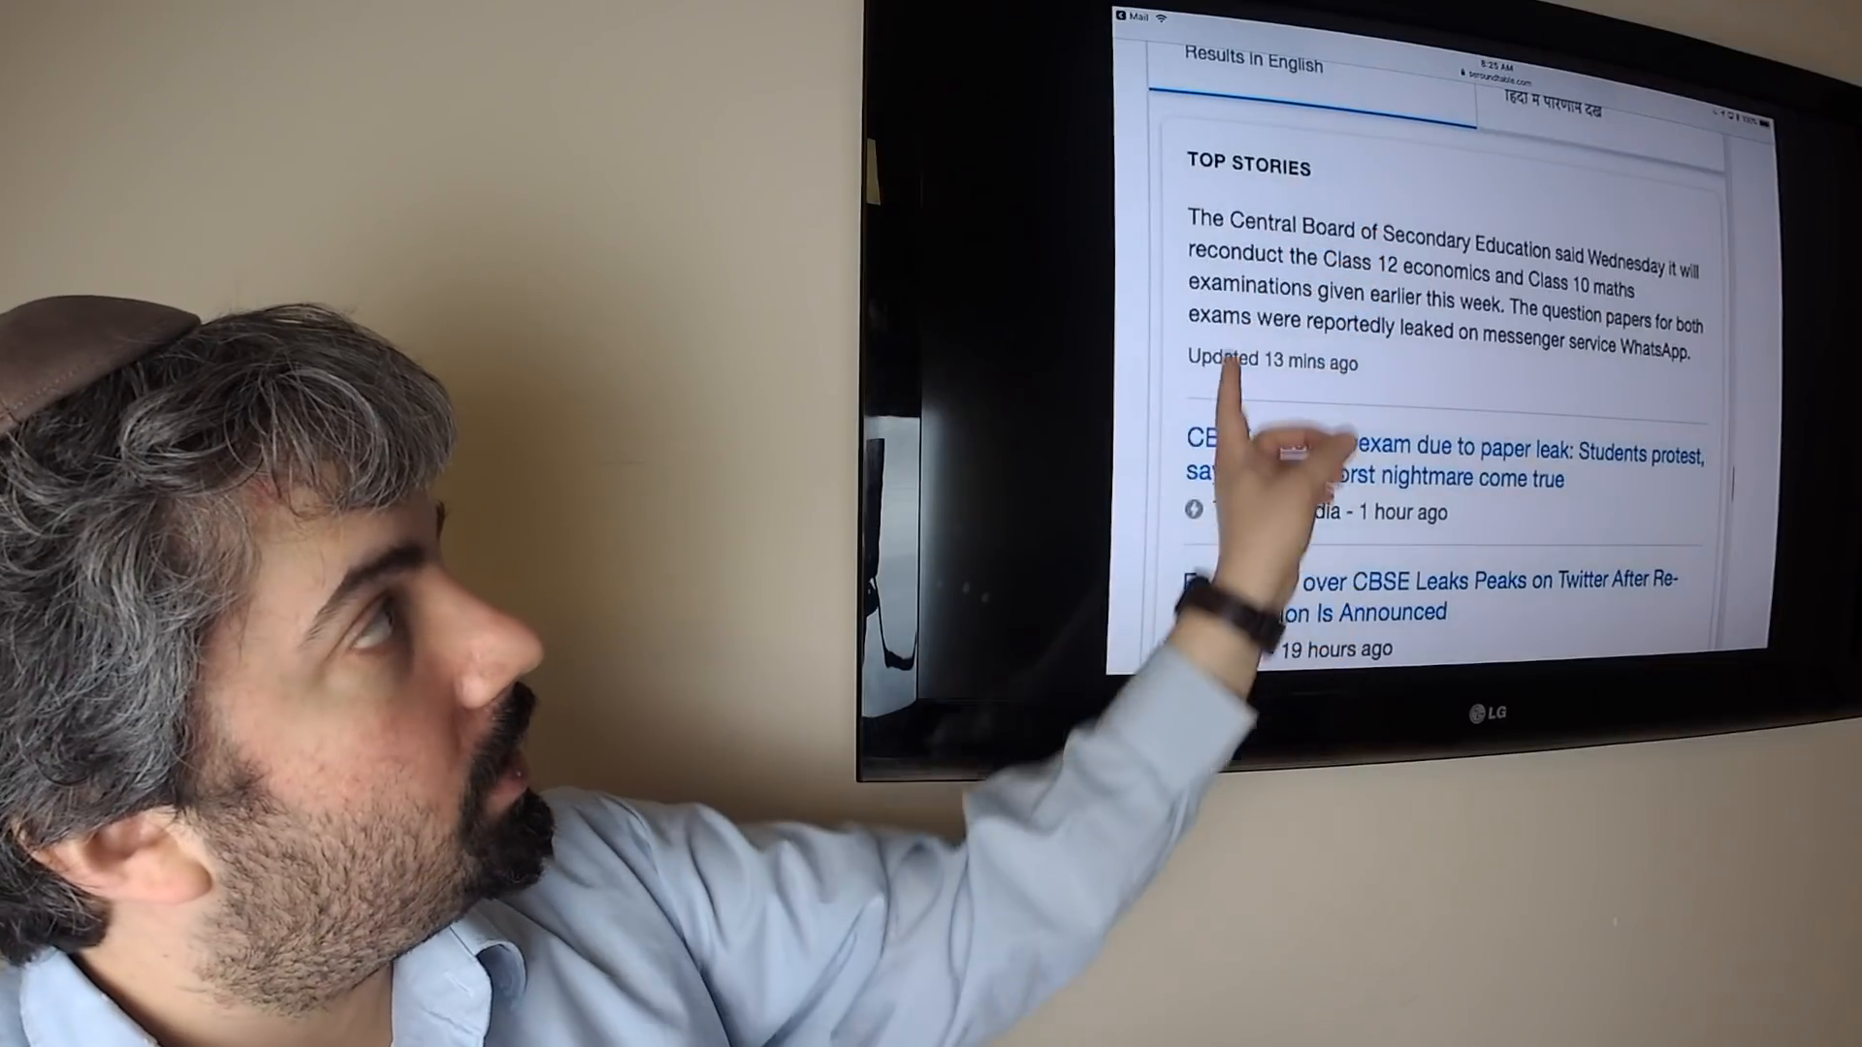
{"action": "scroll", "scroll_direction": "down", "scroll_amount": 3}
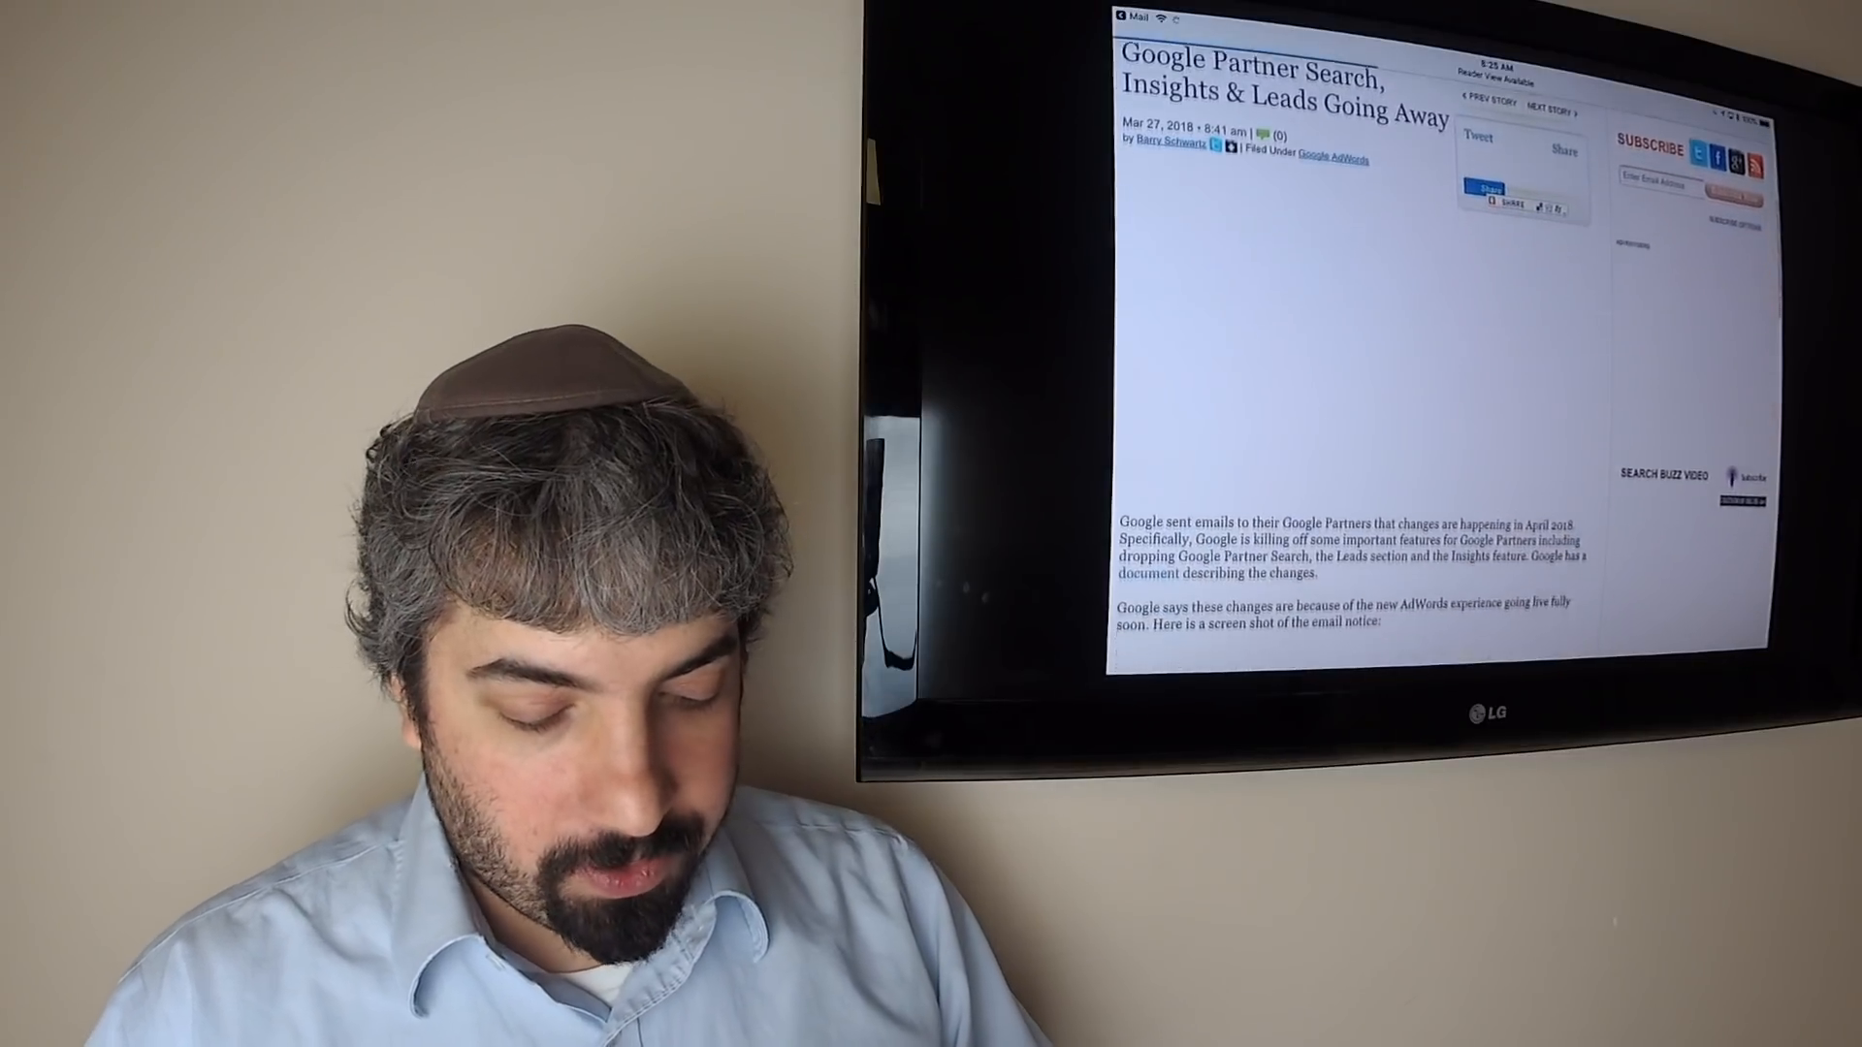
{"action": "scroll", "scroll_direction": "down", "scroll_amount": 3}
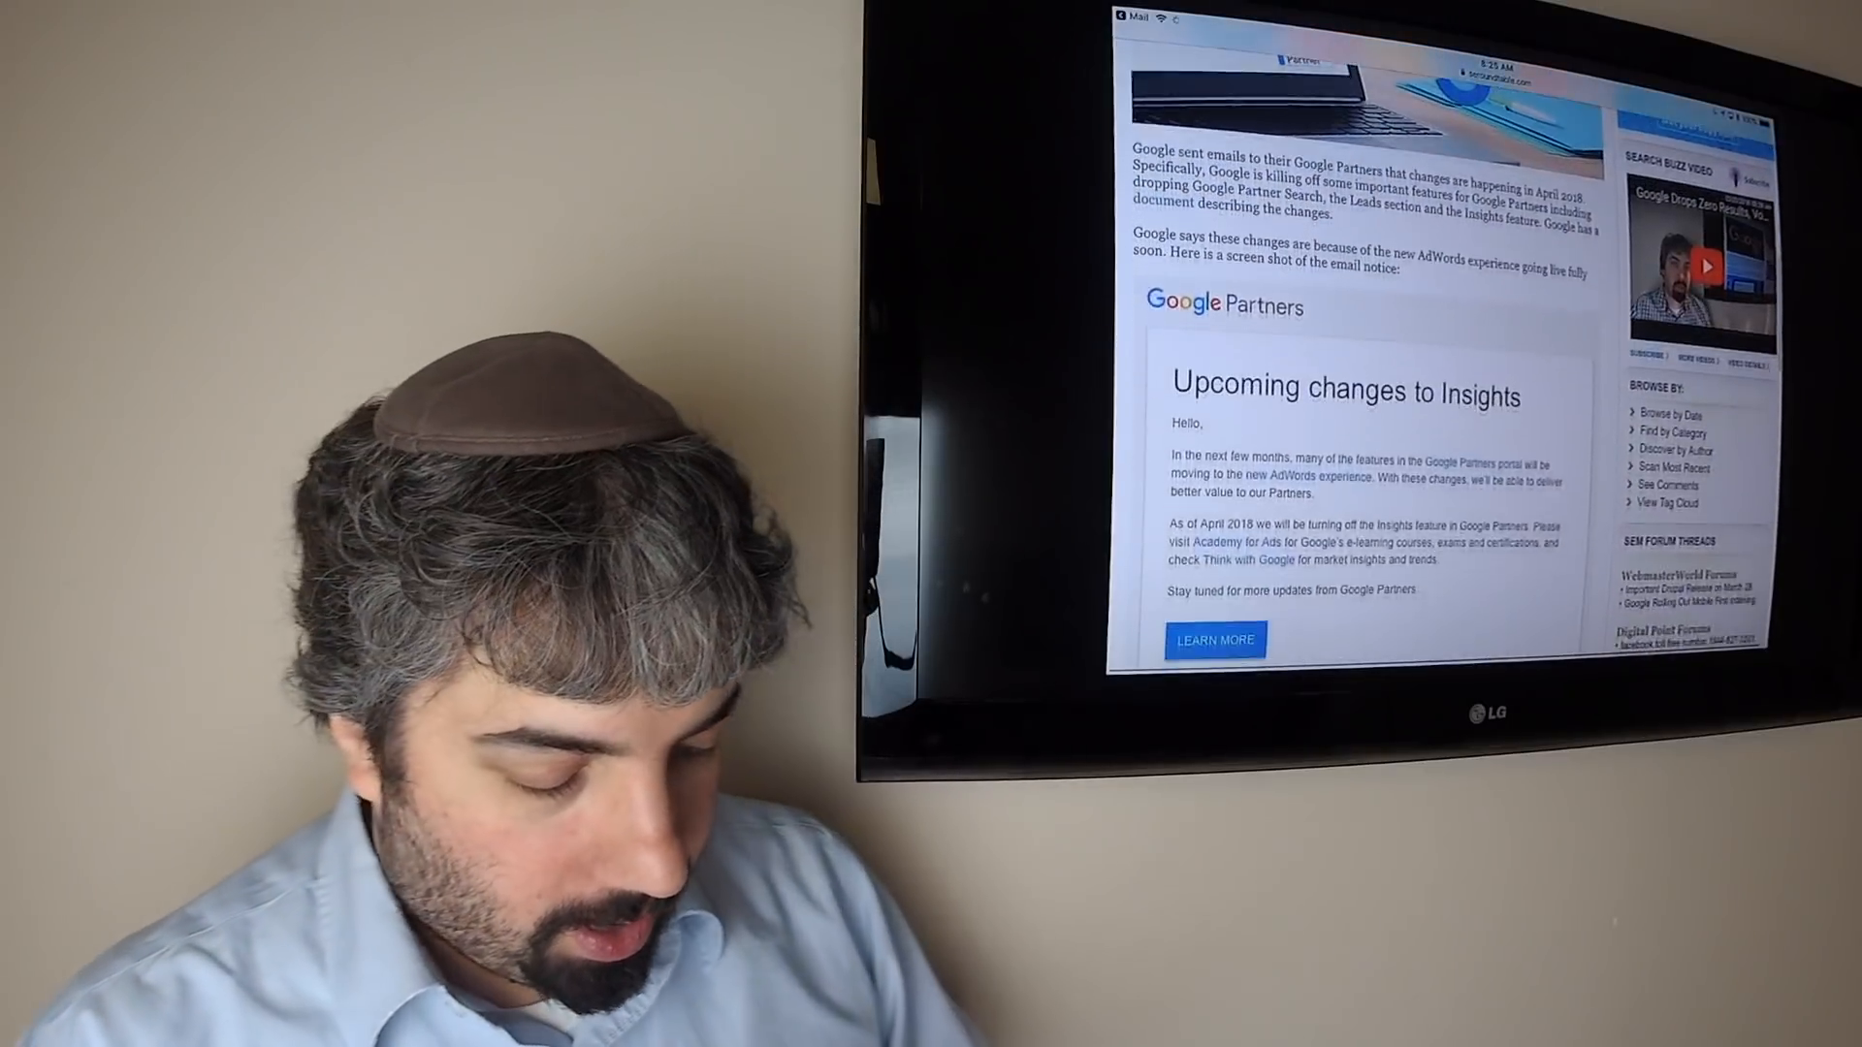
Scroll past the 'Google Partner Search Being Killed Off' section to the recap.rtf link list
{"action": "scroll", "scroll_direction": "down", "scroll_amount": 3}
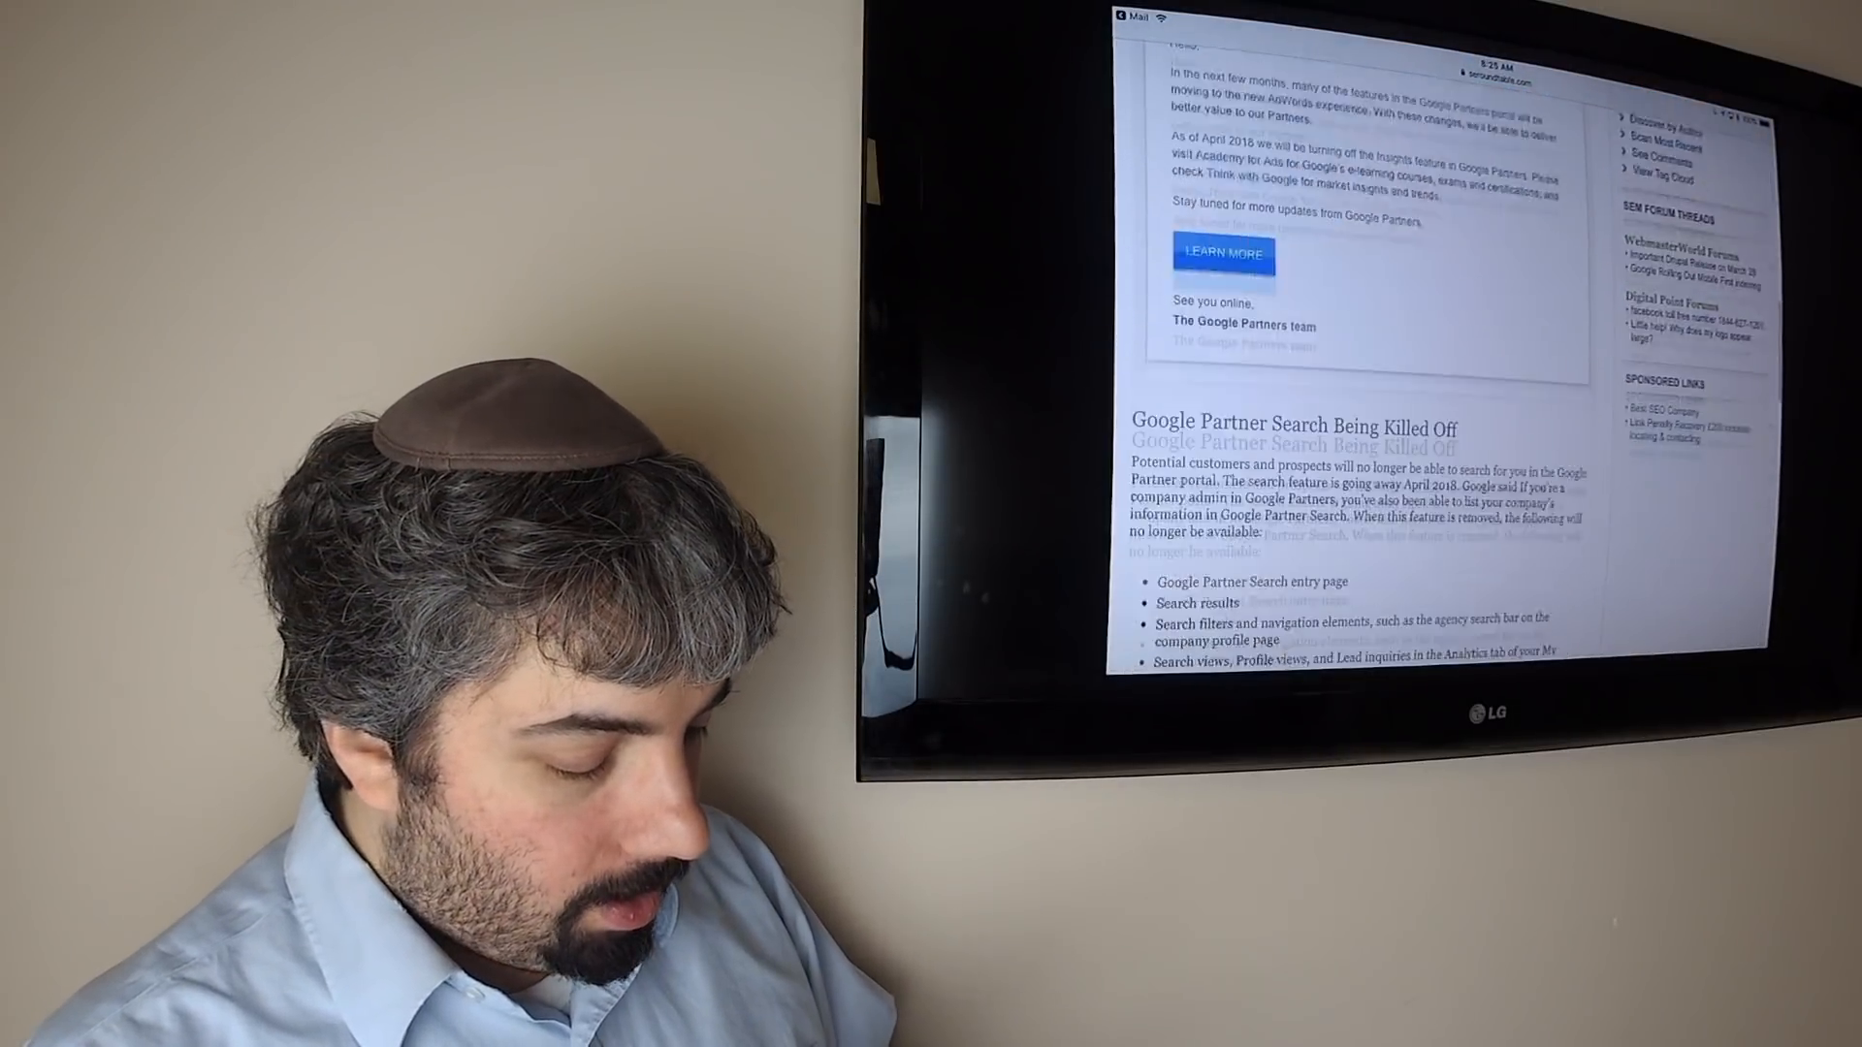
{"action": "scroll", "scroll_direction": "down", "scroll_amount": 3}
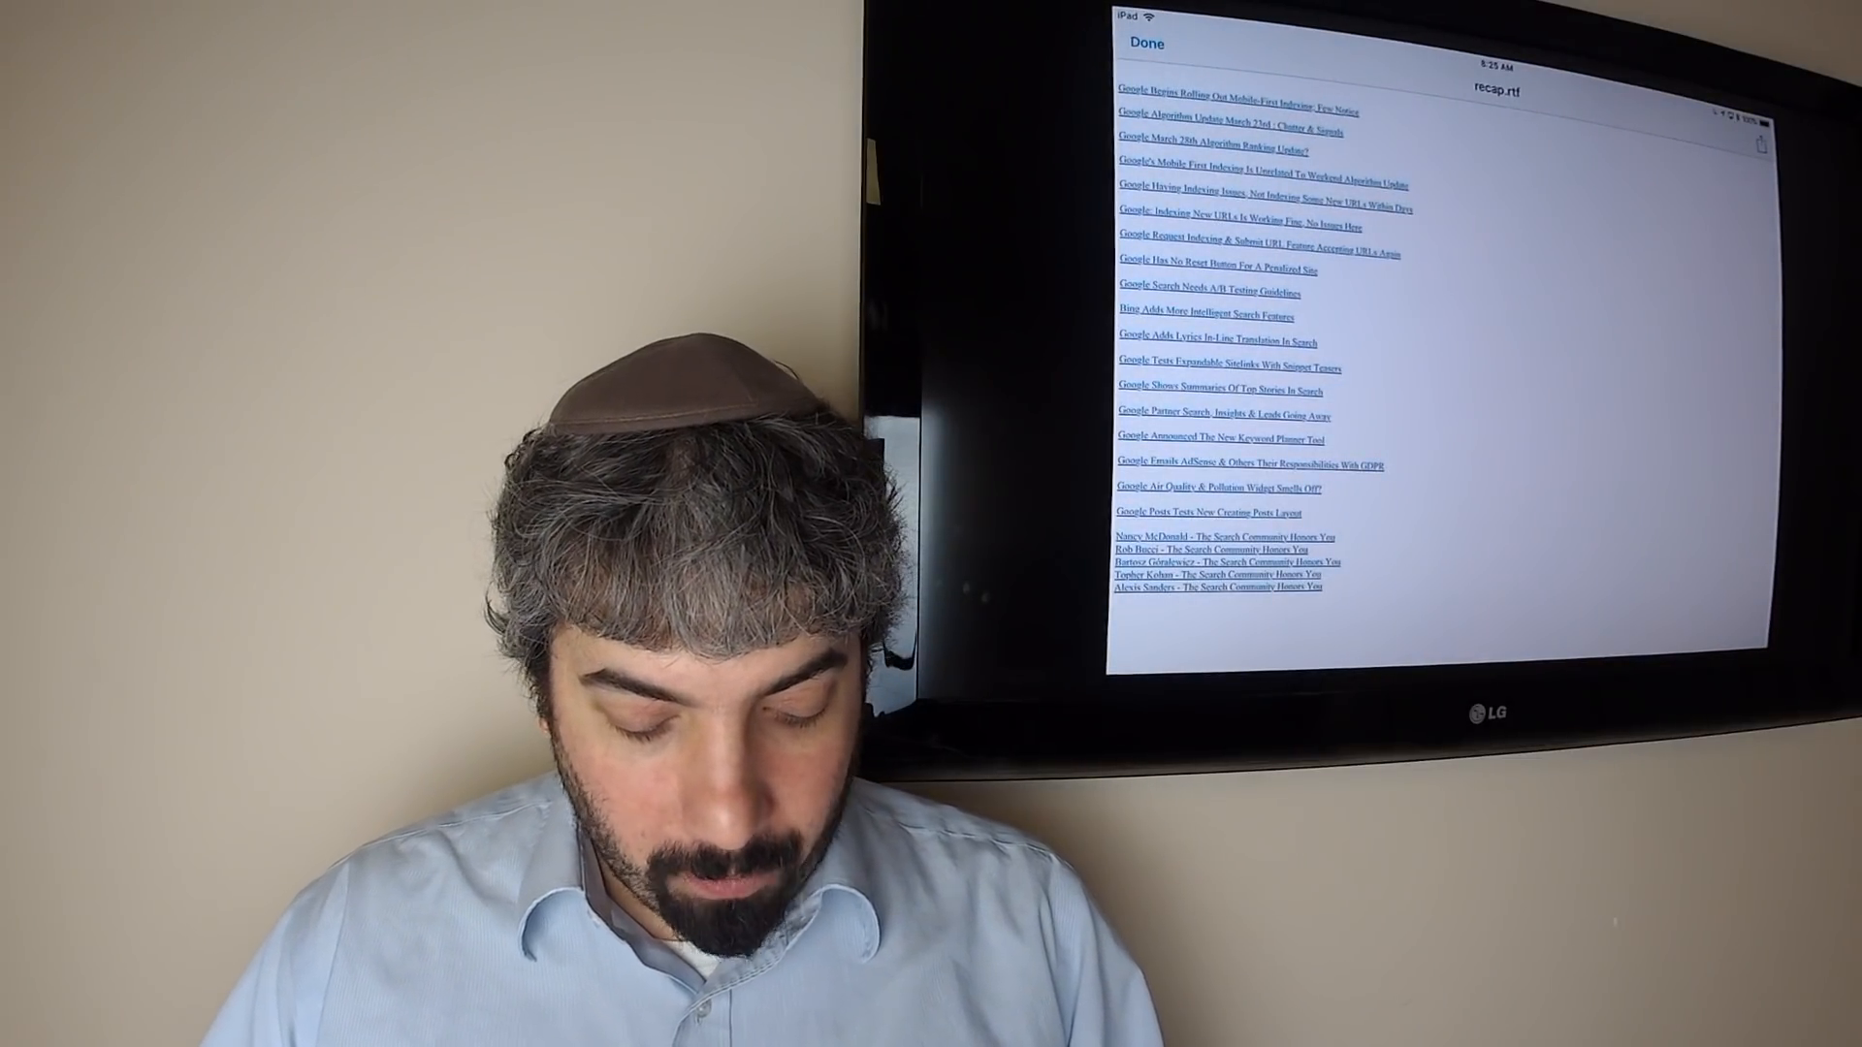
Open the Keyword Planner article from recap.rtf and scroll through it
{"action": "left_click", "coordinate": [1206, 443]}
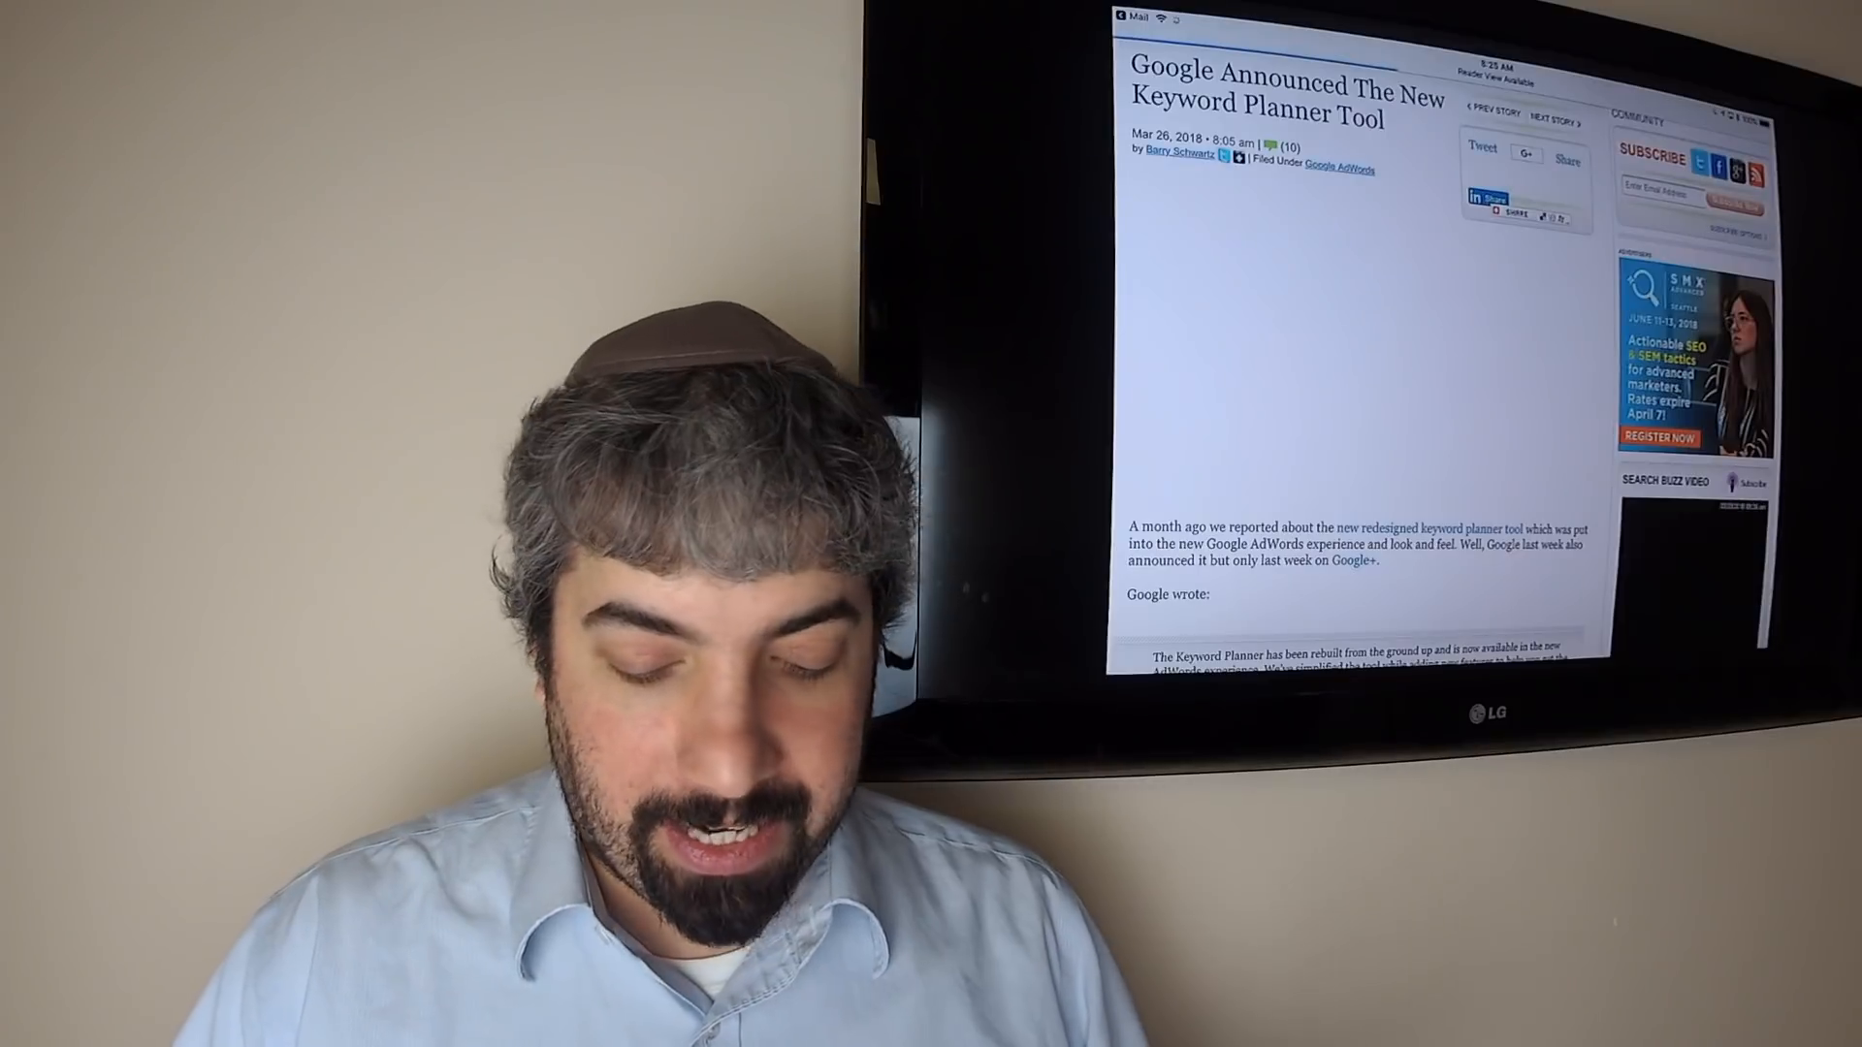
{"action": "scroll", "scroll_direction": "down", "scroll_amount": 3}
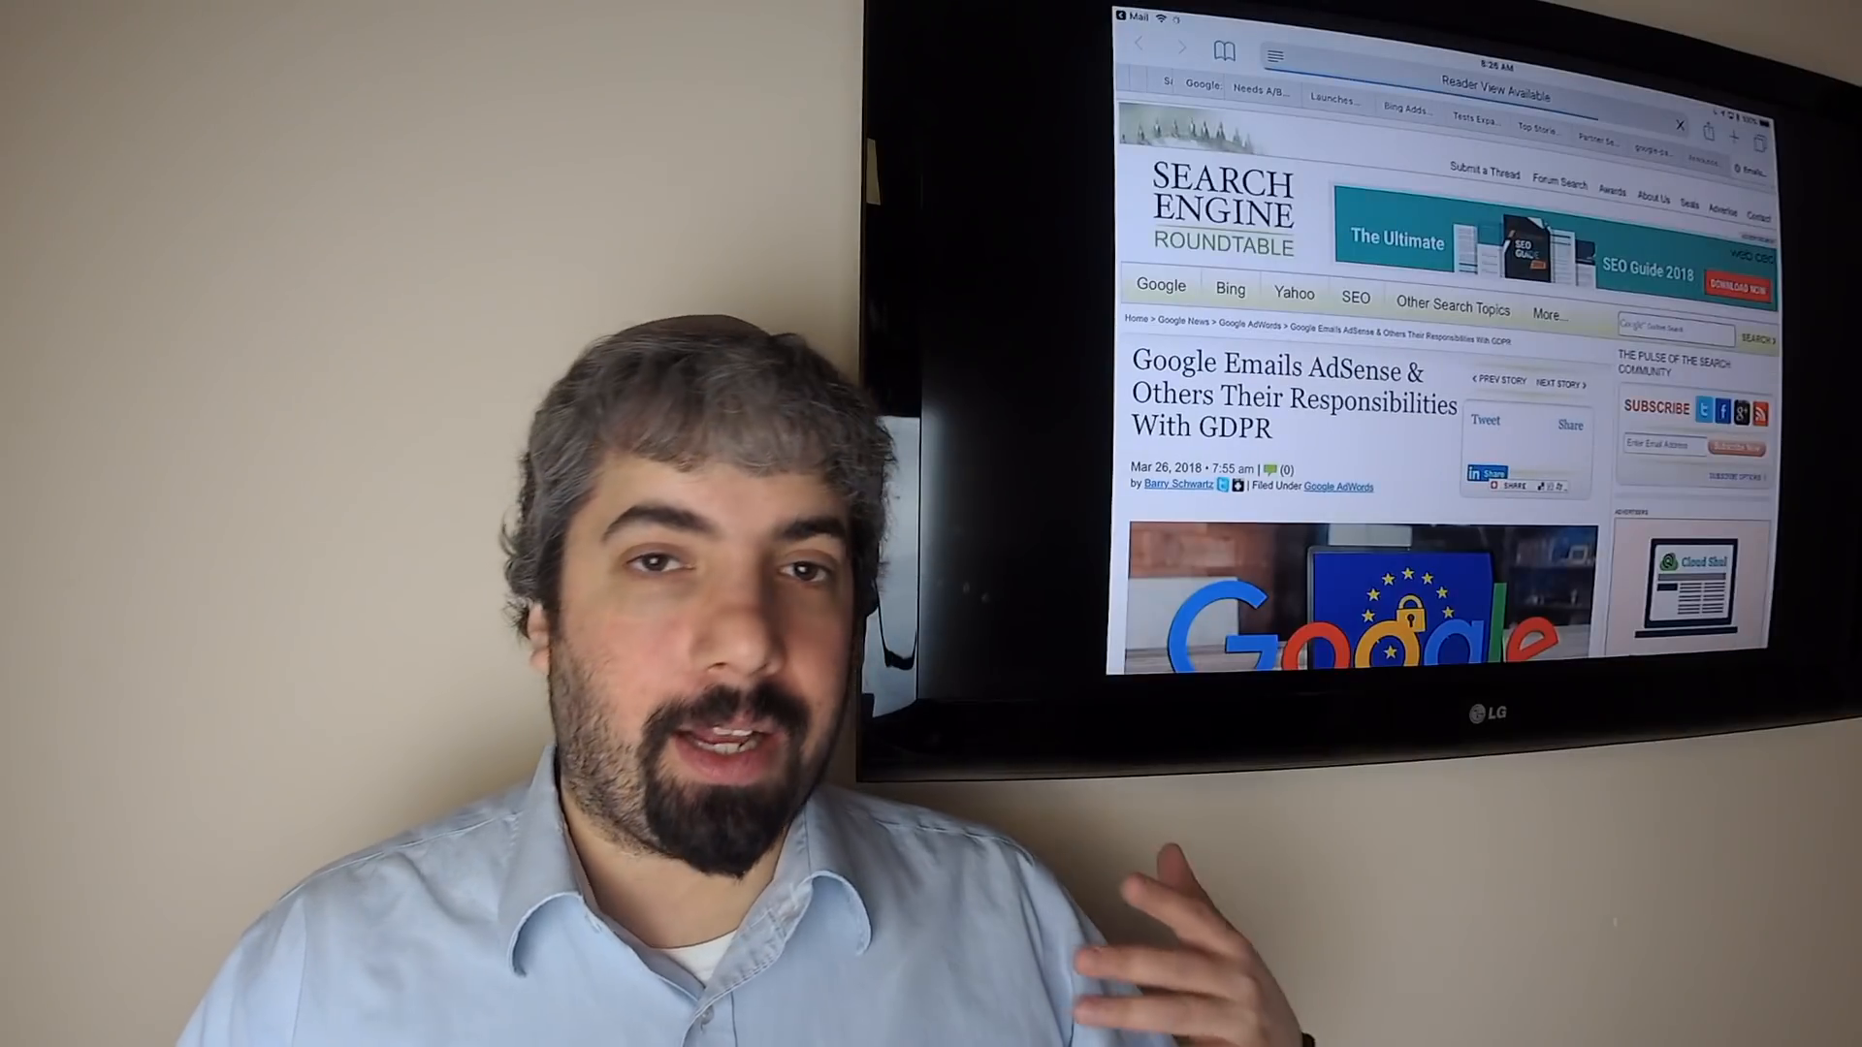
Scroll past the Google laptop image to the 'Here is the email' section beginning 'Dear Partner.'
{"action": "scroll", "scroll_direction": "down", "scroll_amount": 3}
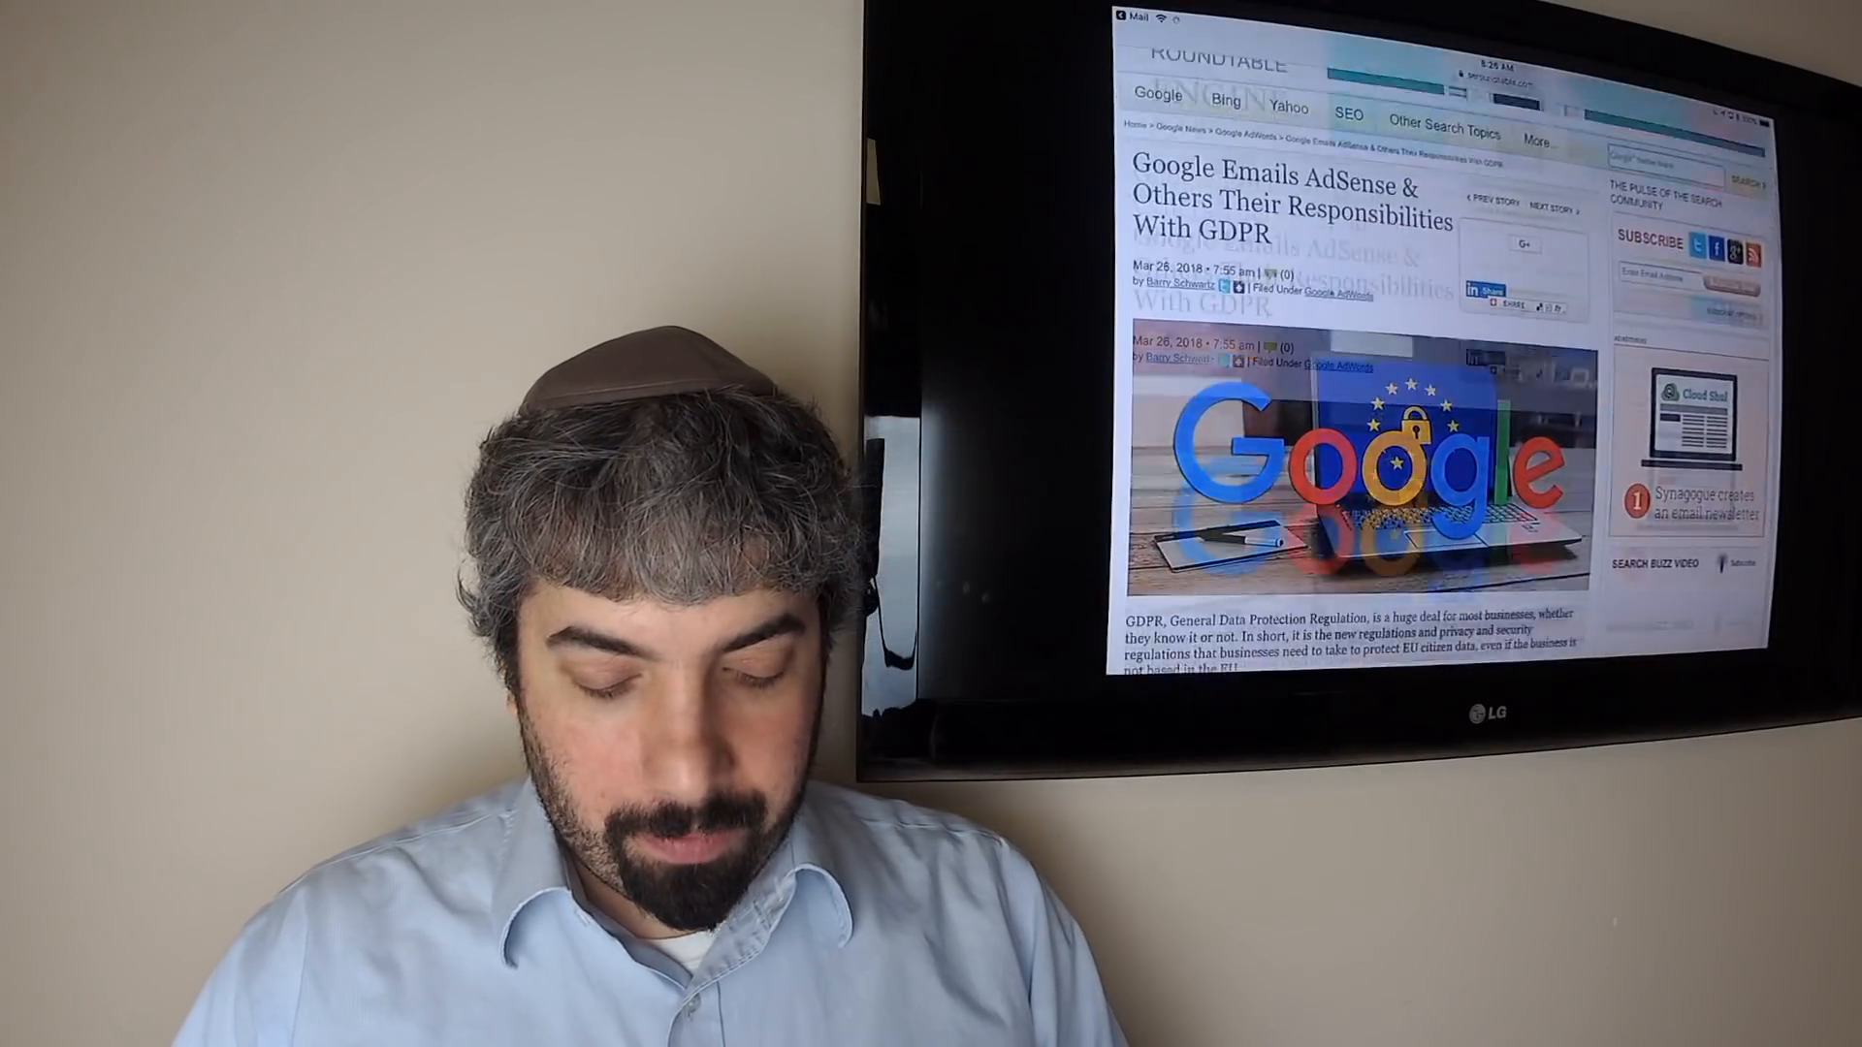
{"action": "scroll", "scroll_direction": "down", "scroll_amount": 3}
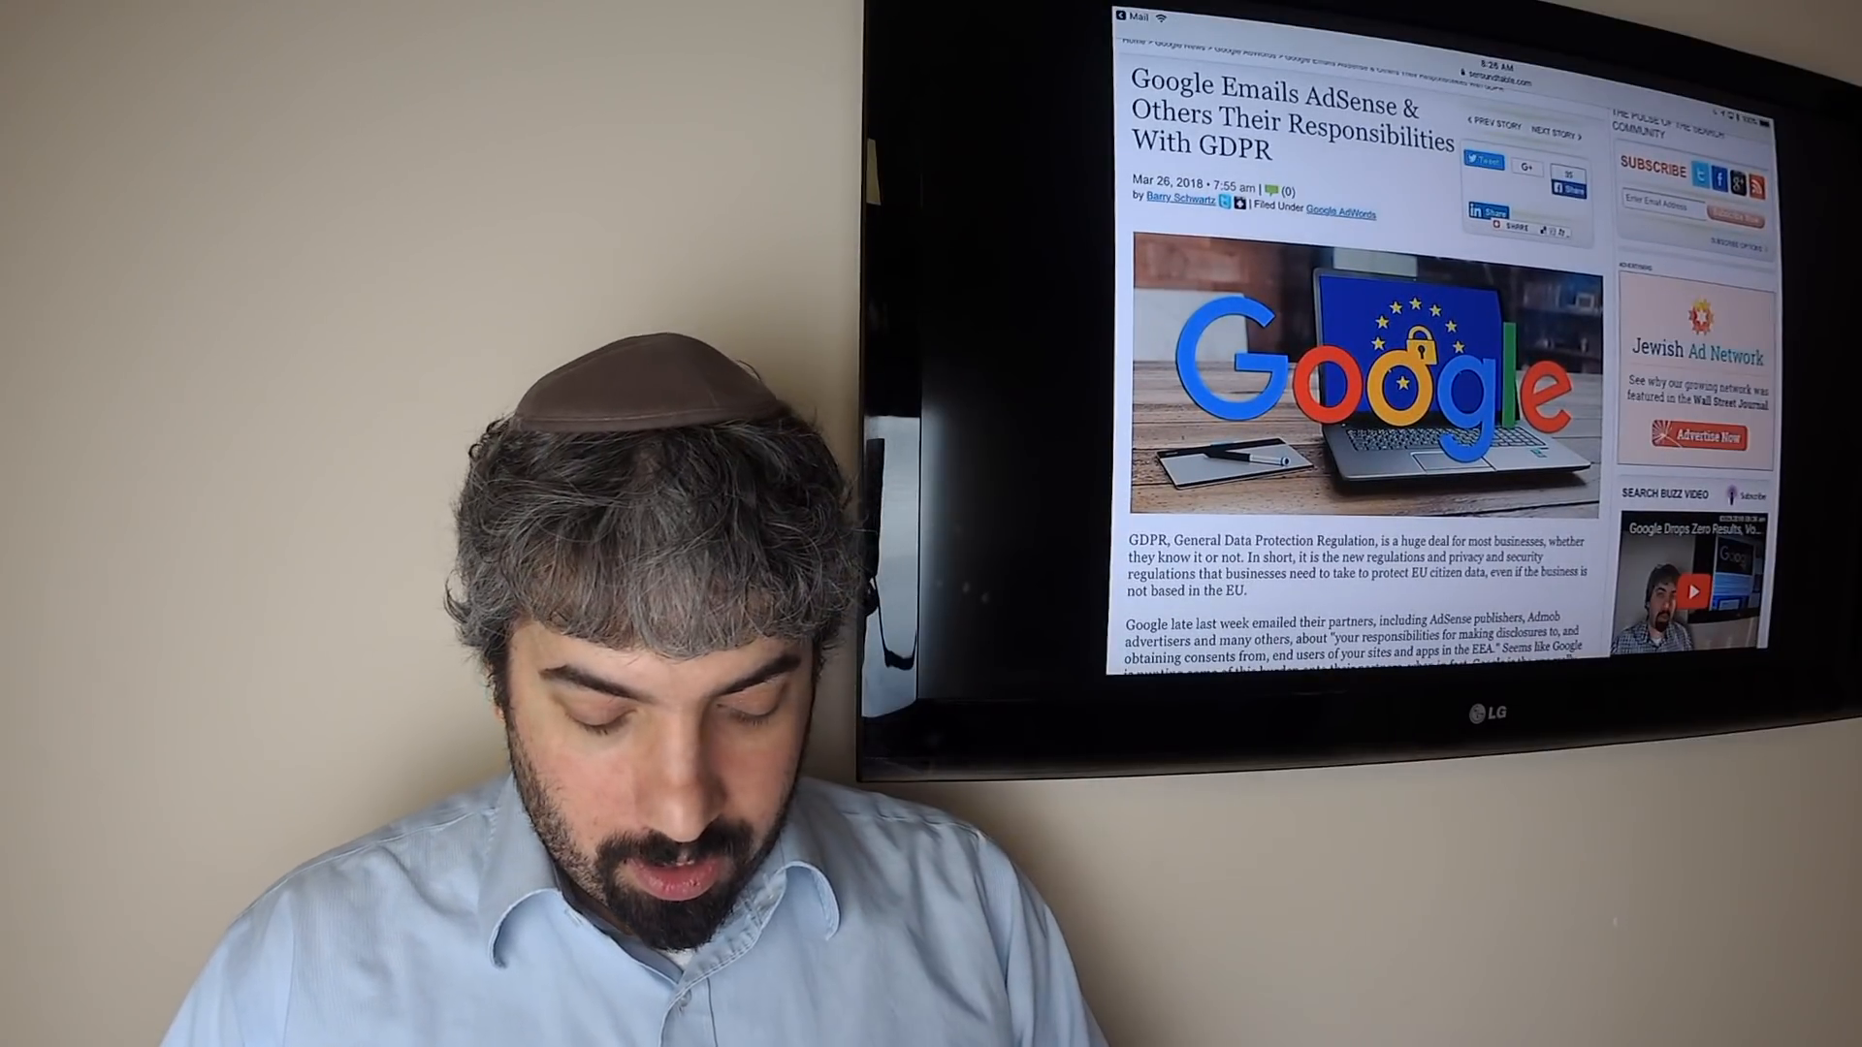
{"action": "scroll", "scroll_direction": "down", "scroll_amount": 3}
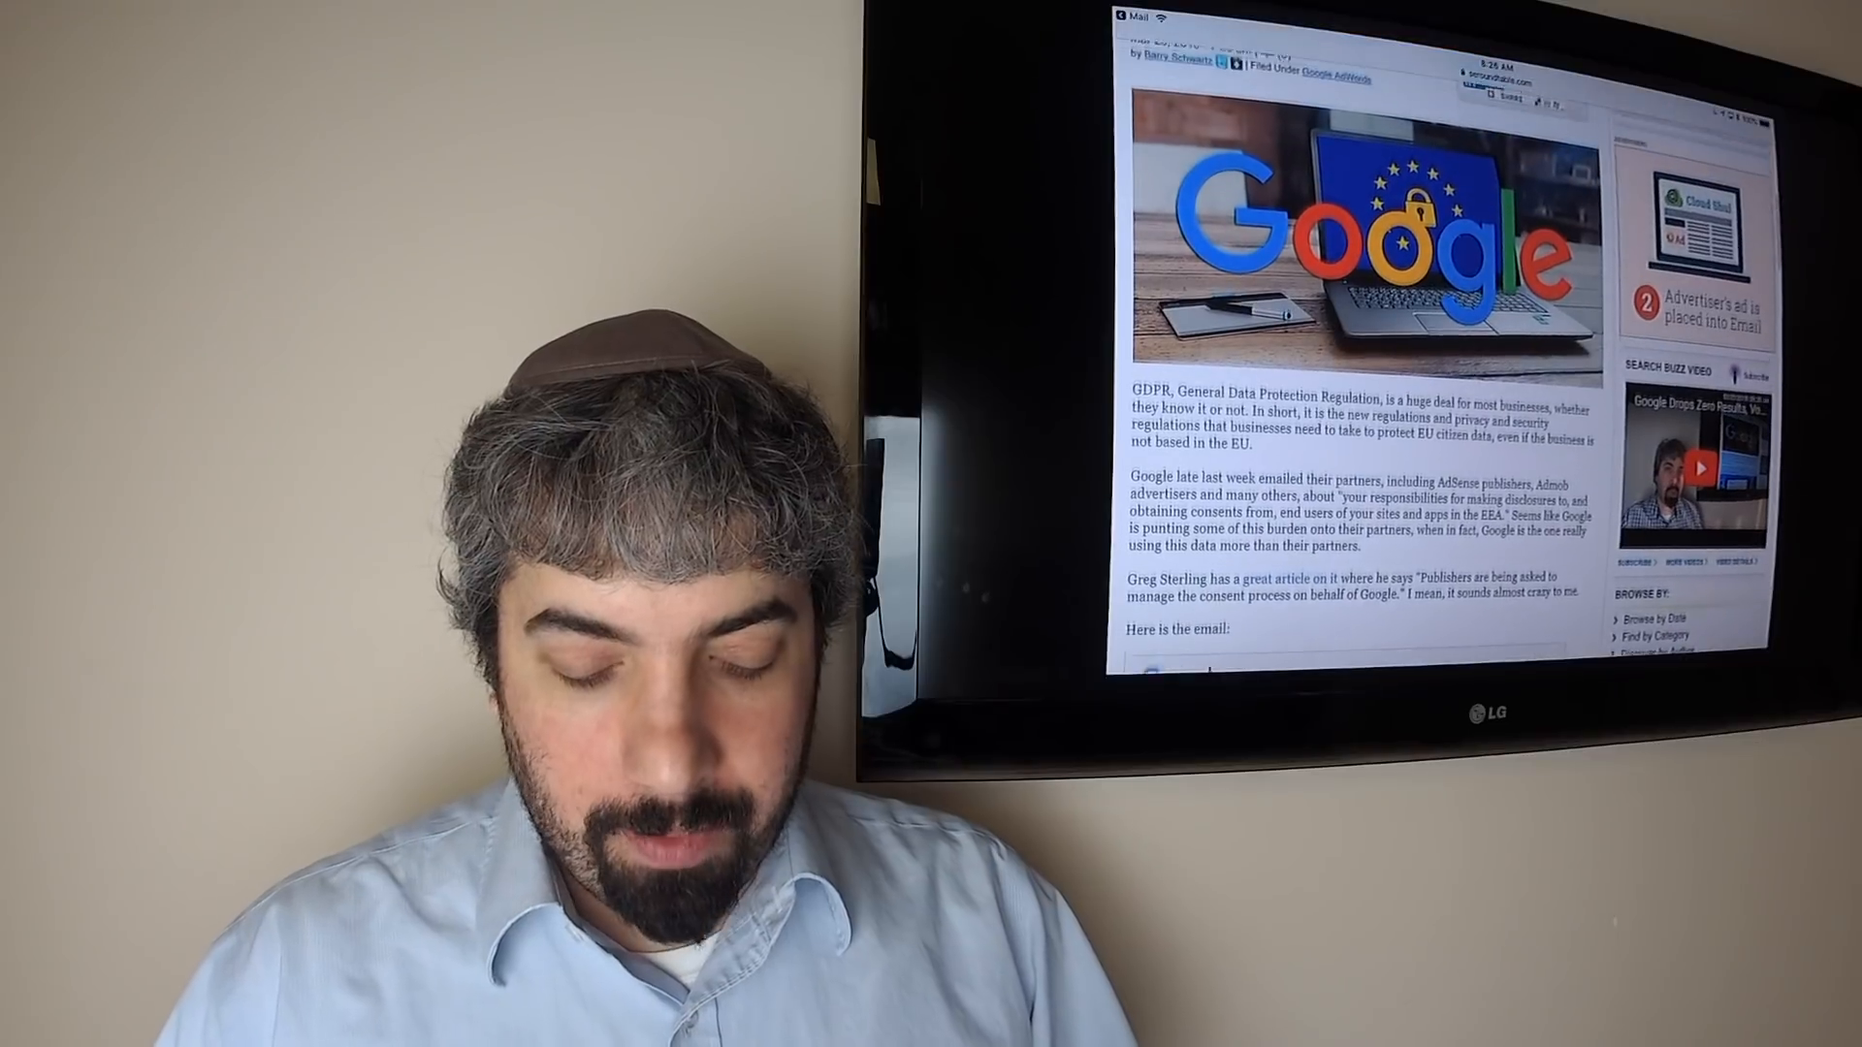
{"action": "scroll", "scroll_direction": "down", "scroll_amount": 3}
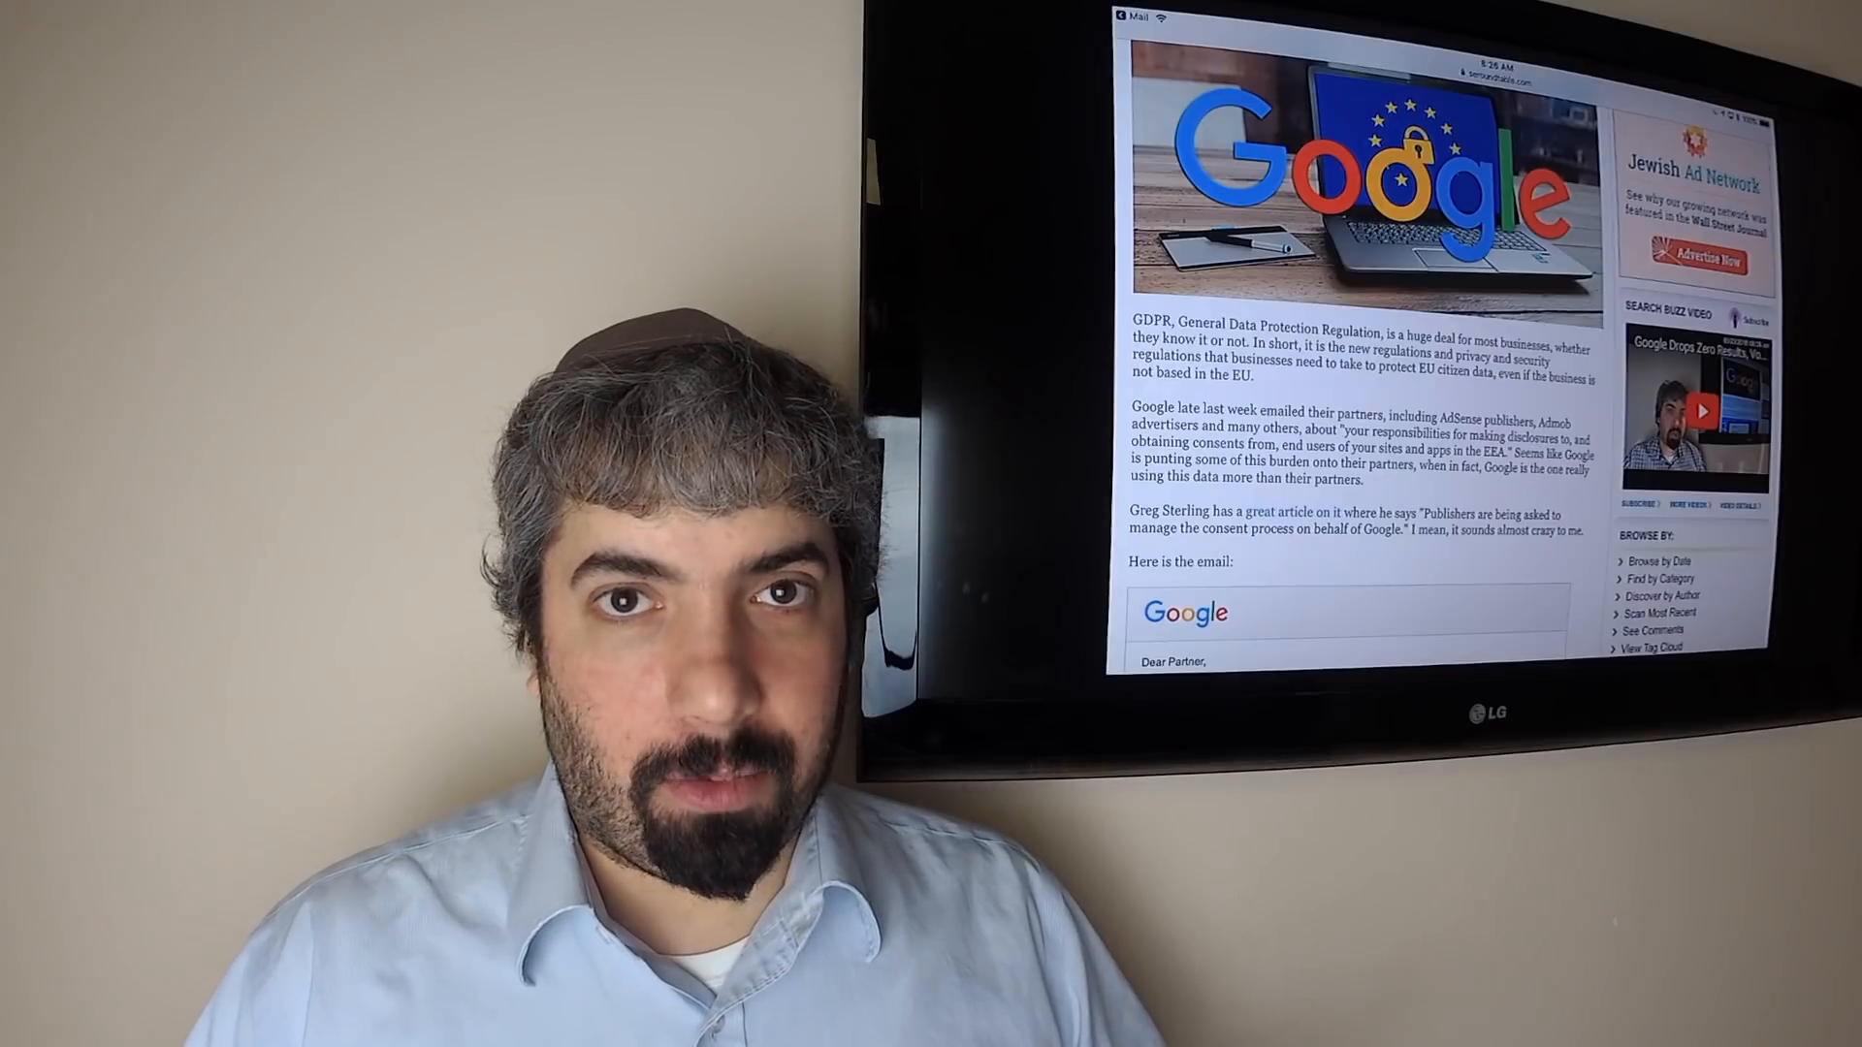